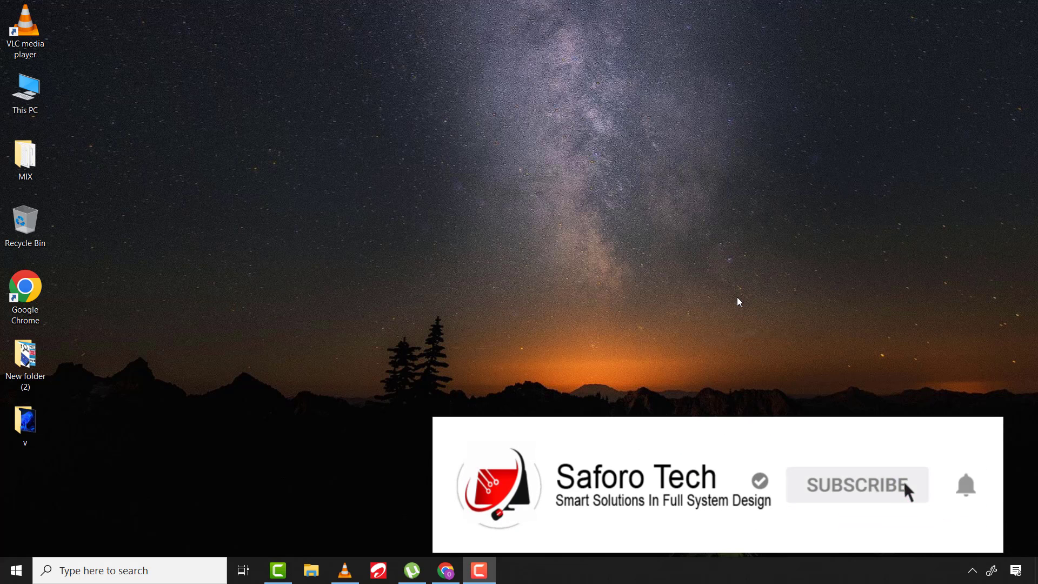
pyautogui.moveTo(922, 533)
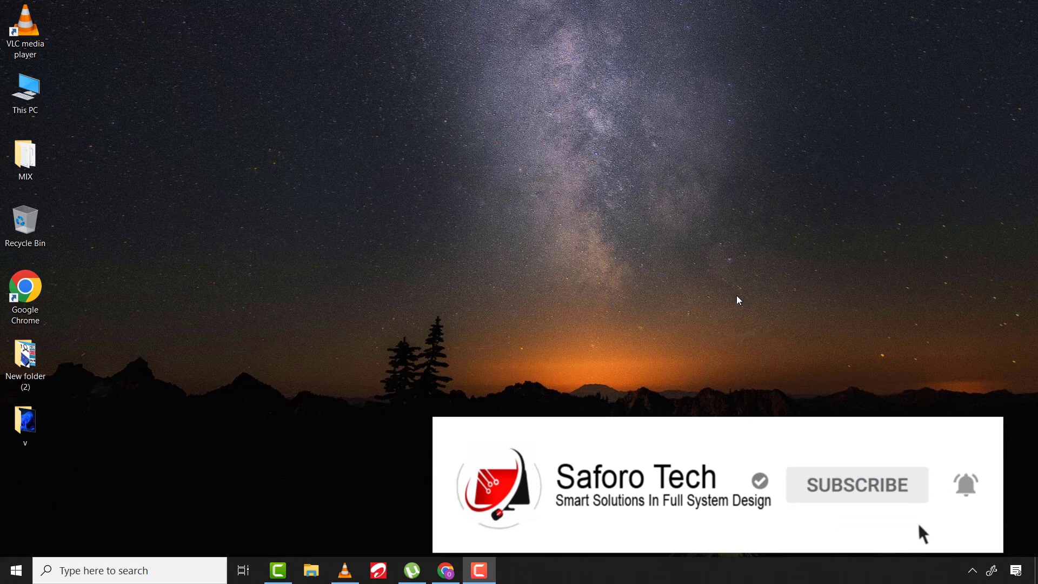